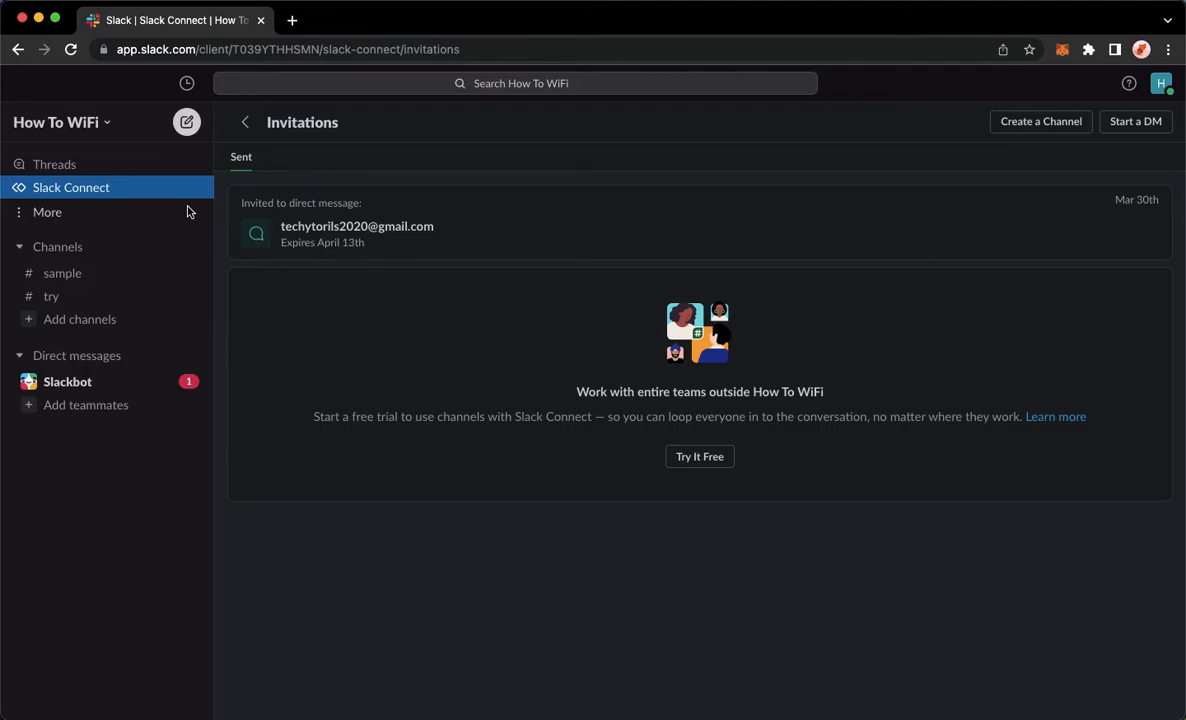
mouse_move(135, 55)
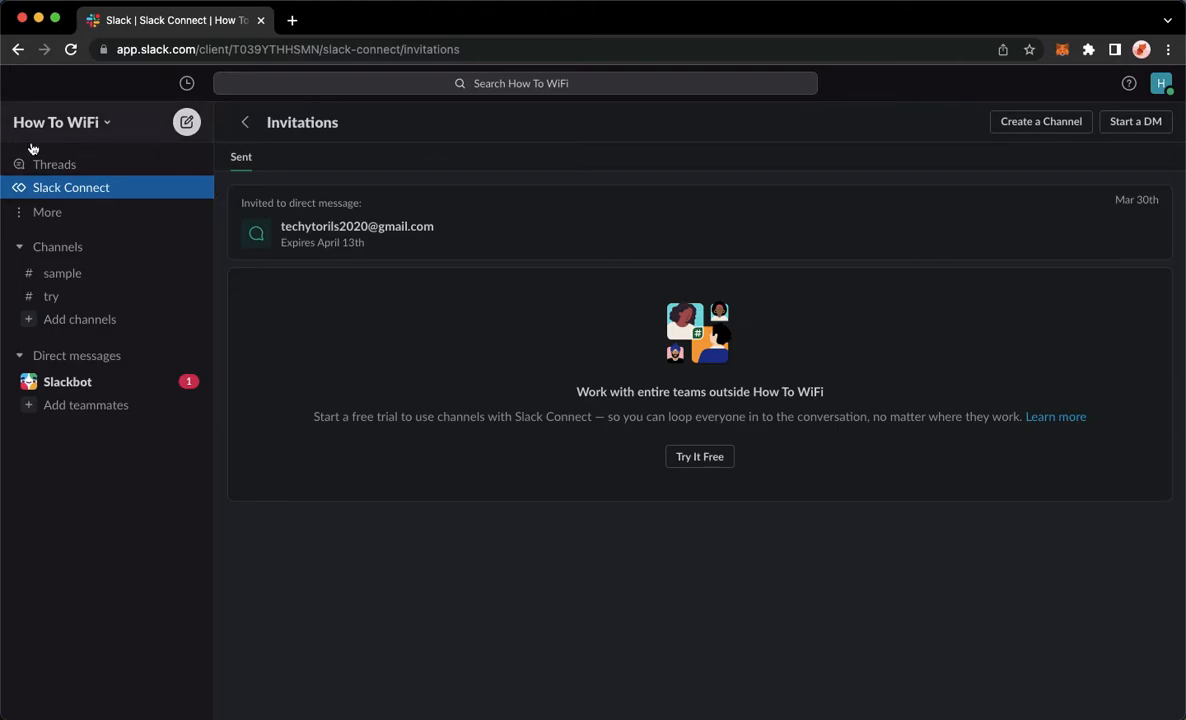
mouse_move(88, 138)
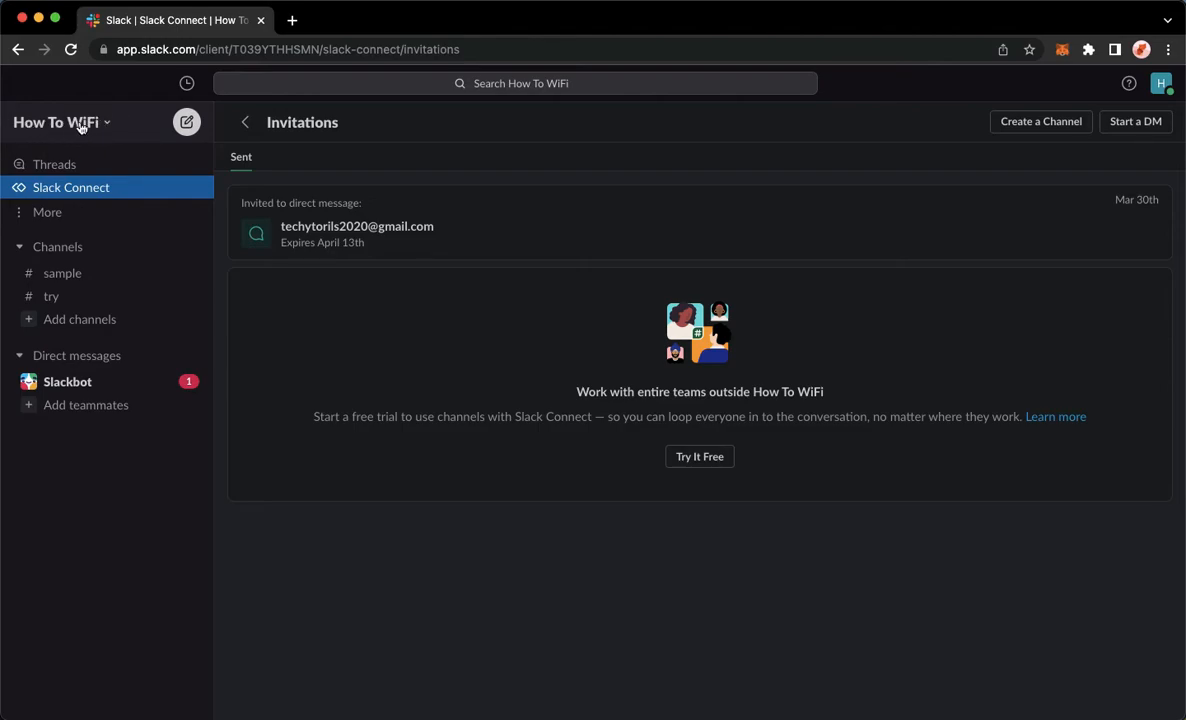
Open the How To WiFi workspace menu from the sidebar header.
left_click(57, 122)
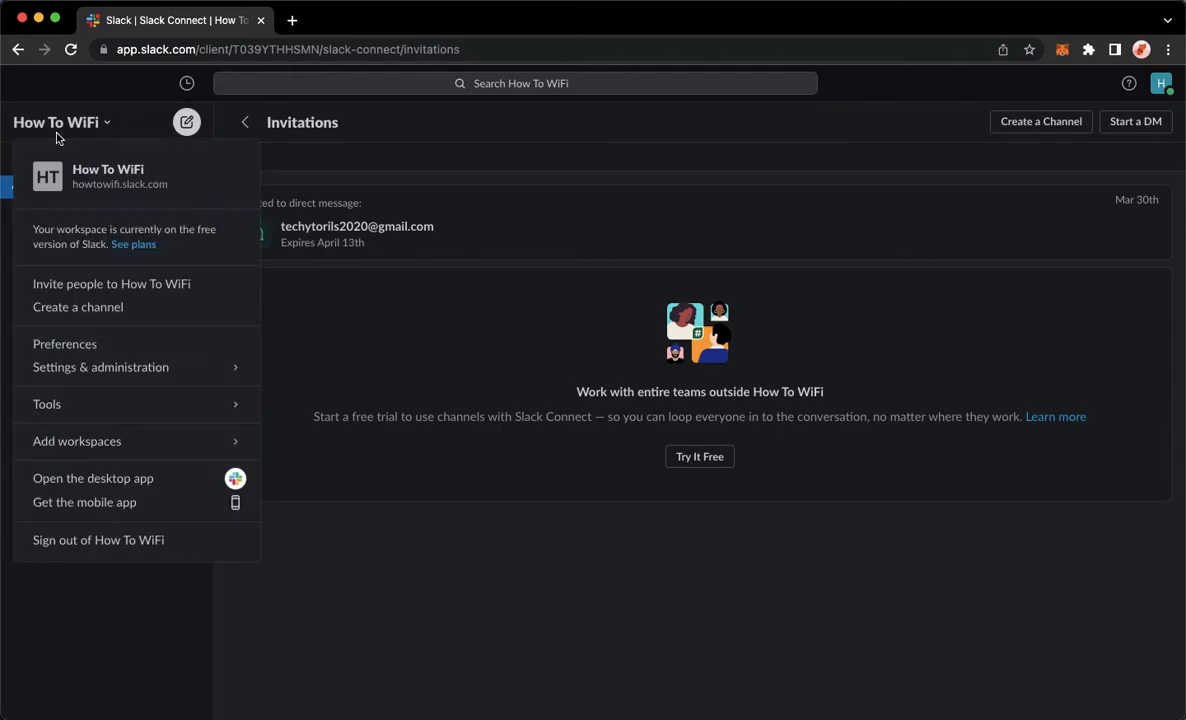
mouse_move(120, 176)
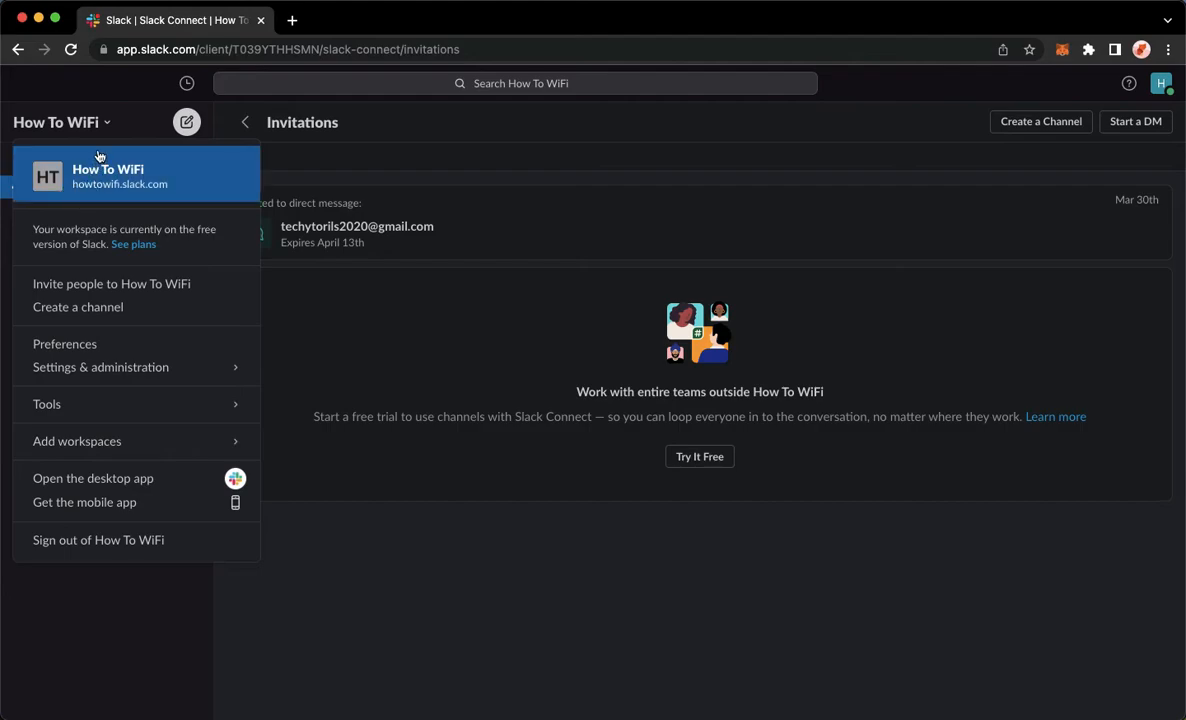
Open Edit workspace details and select the howtowifi part of the URL field.
left_click(107, 175)
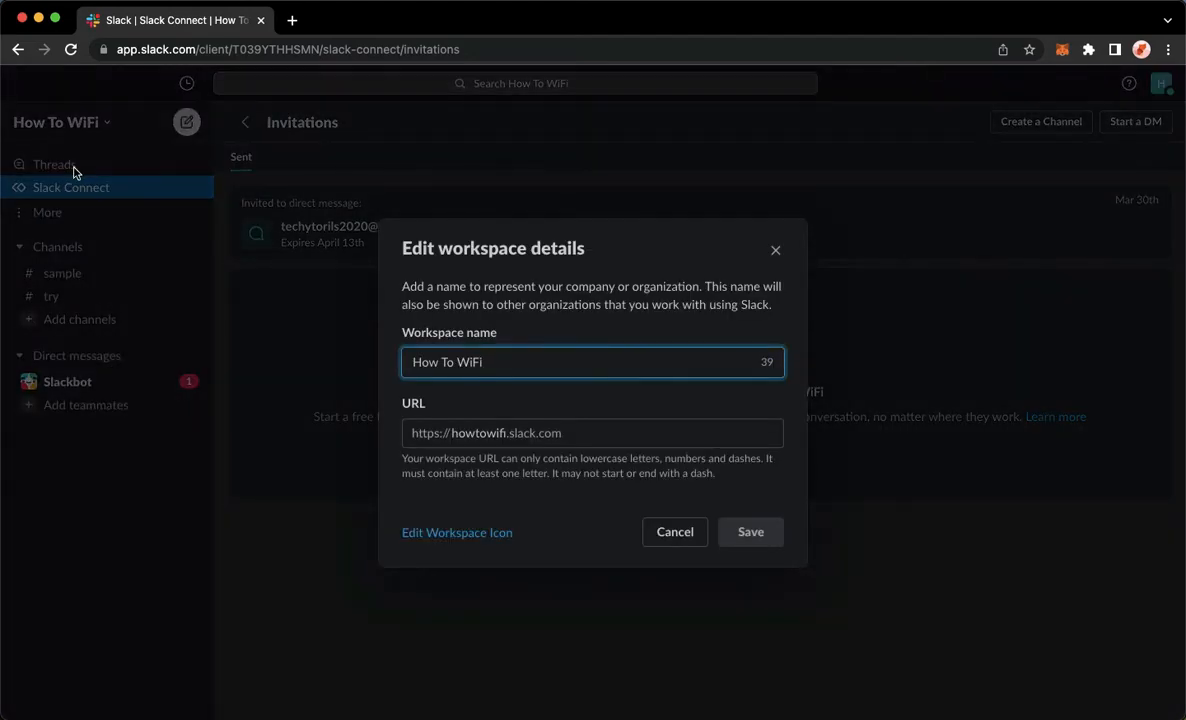
left_click(541, 432)
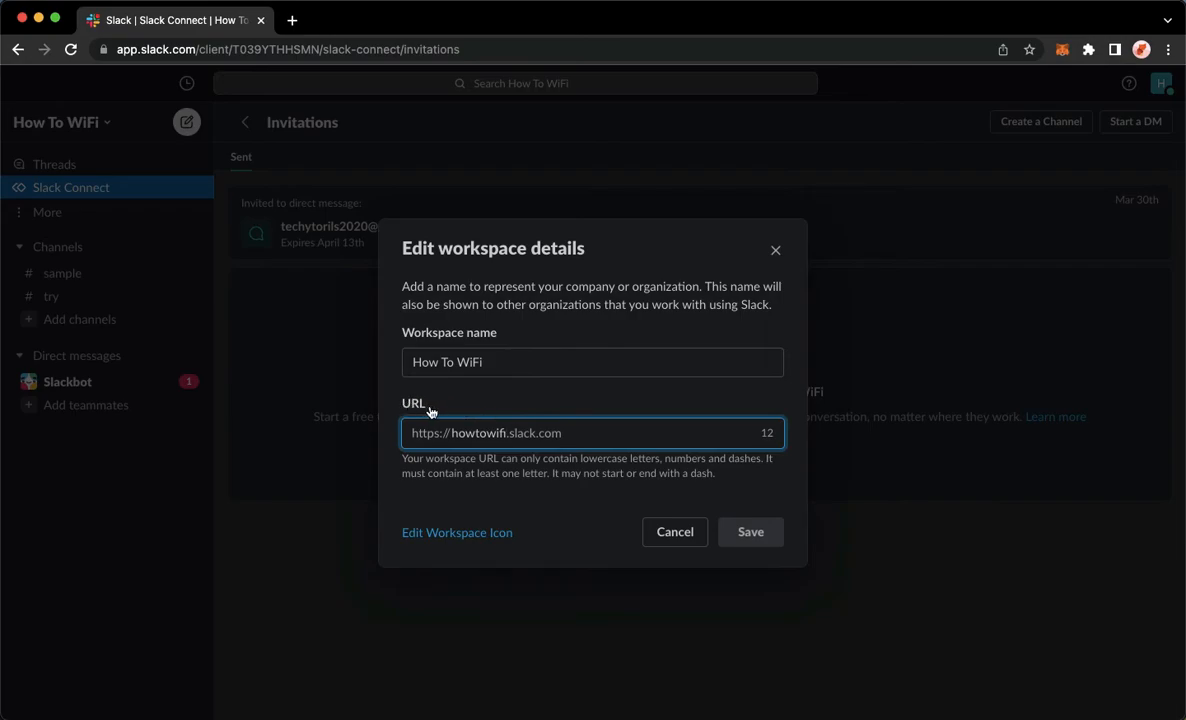
double_click(477, 433)
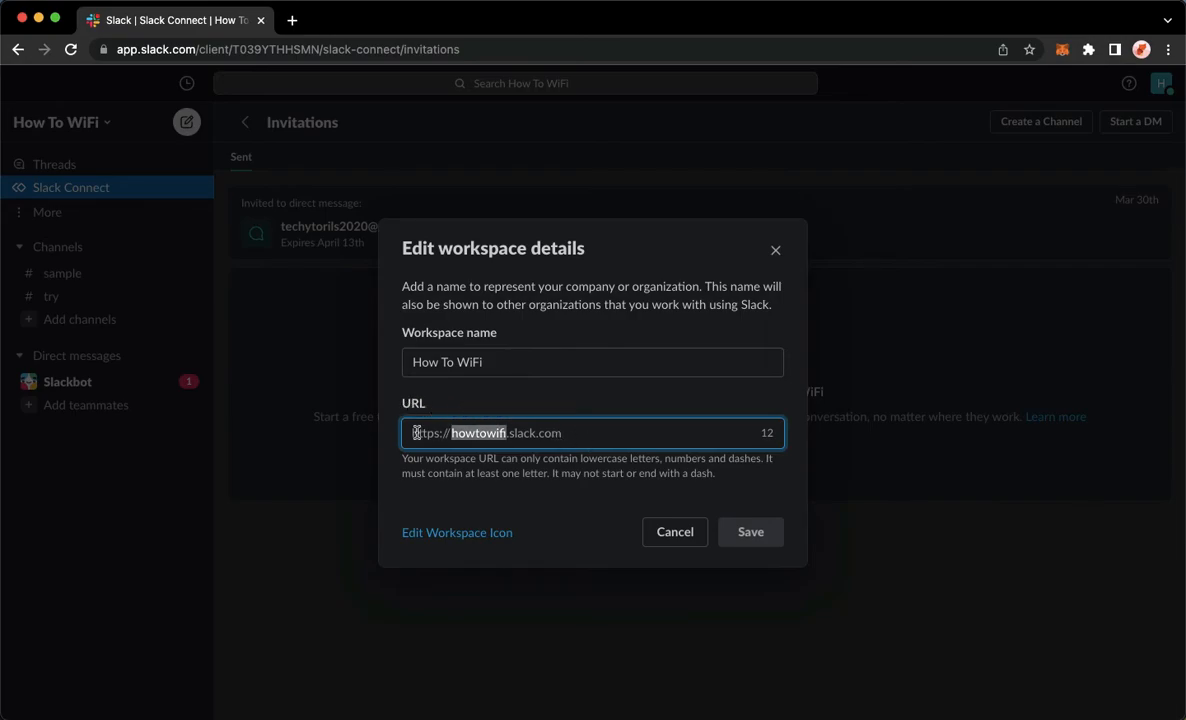
left_click(620, 438)
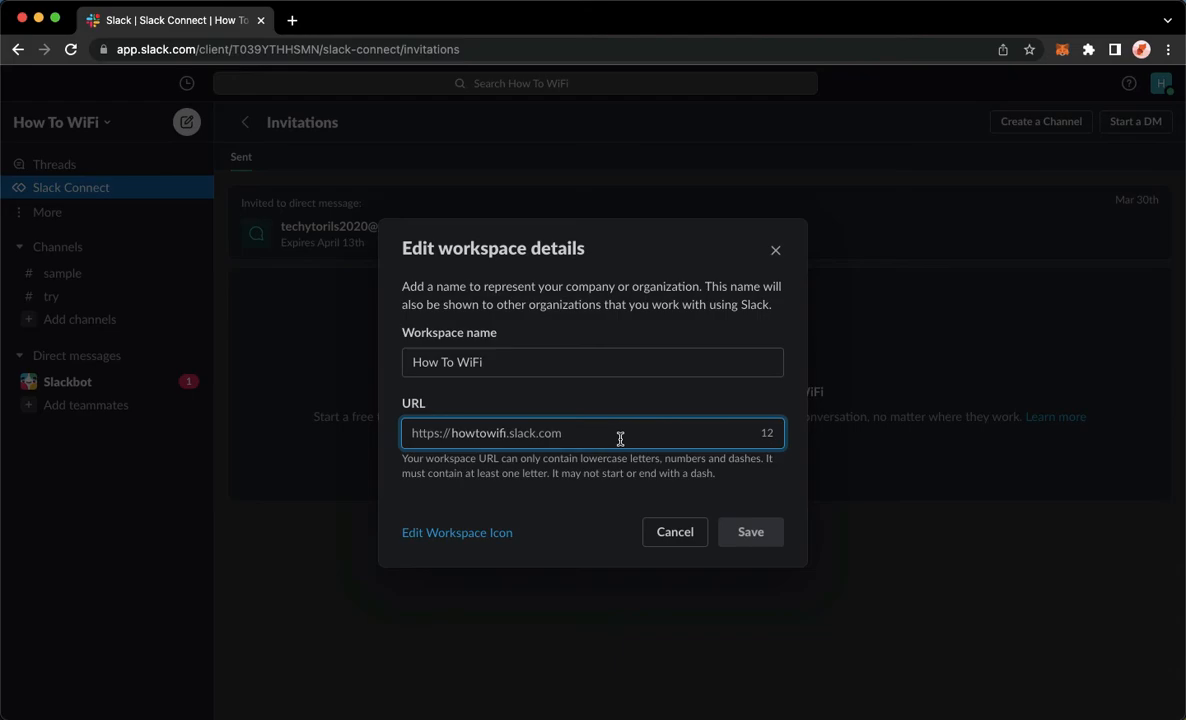
mouse_move(579, 437)
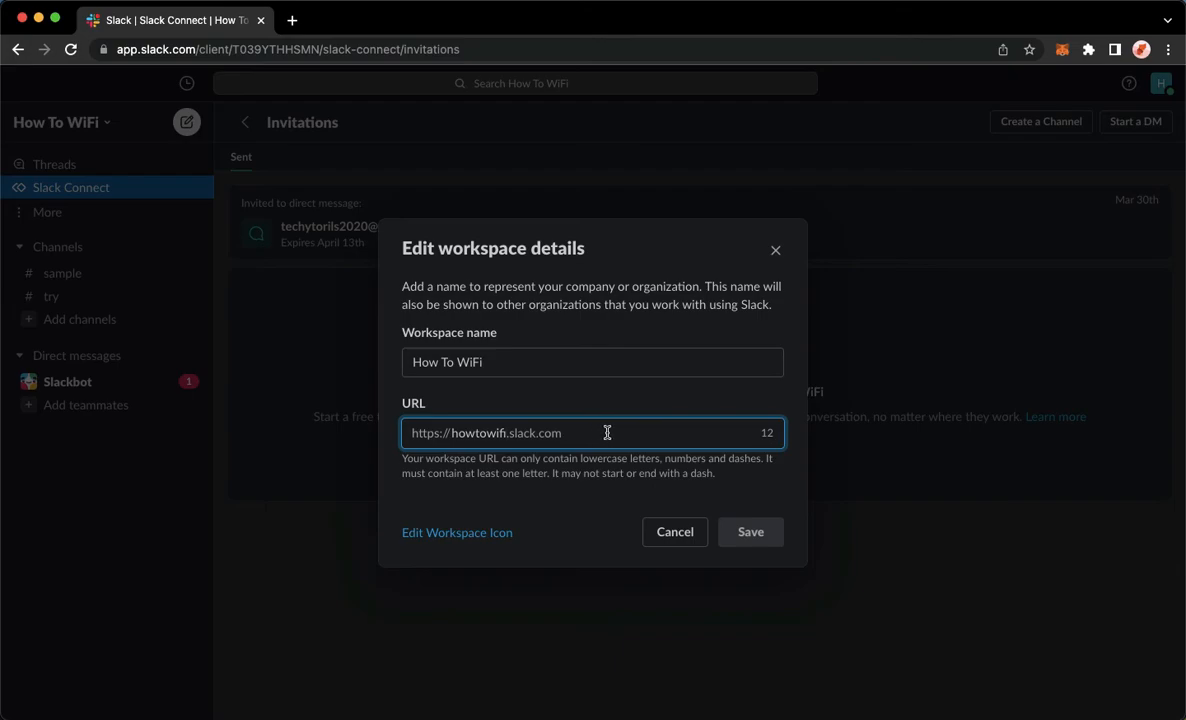
mouse_move(637, 475)
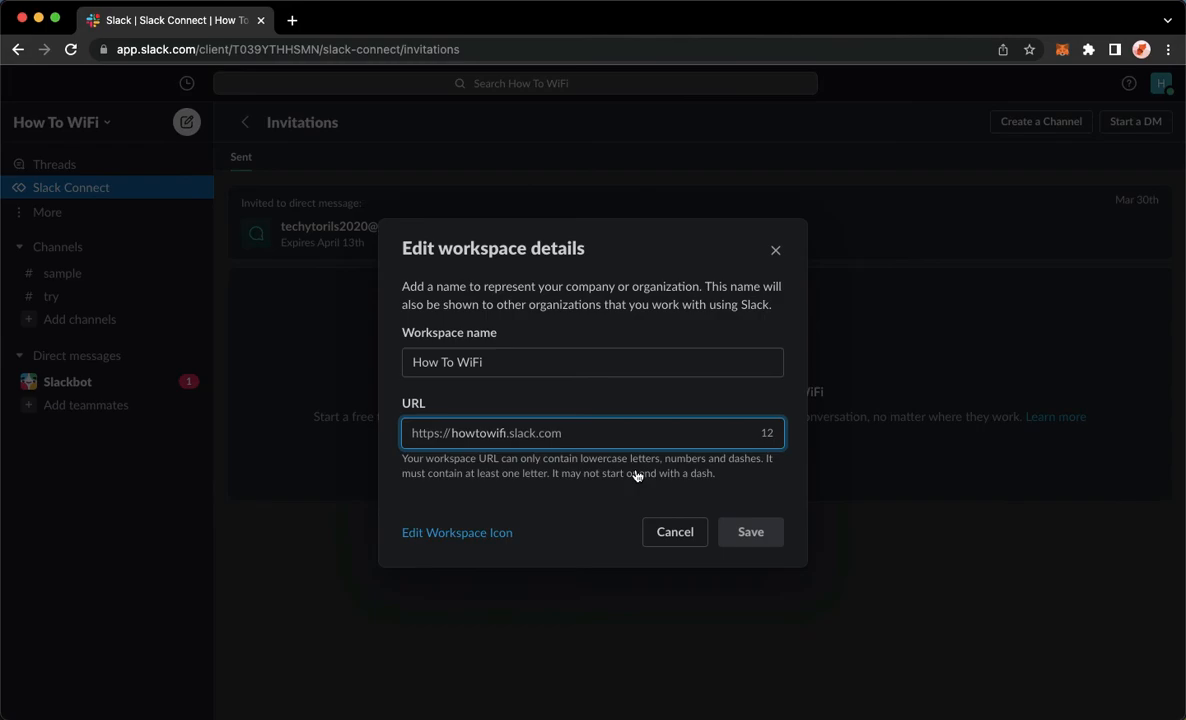
mouse_move(647, 451)
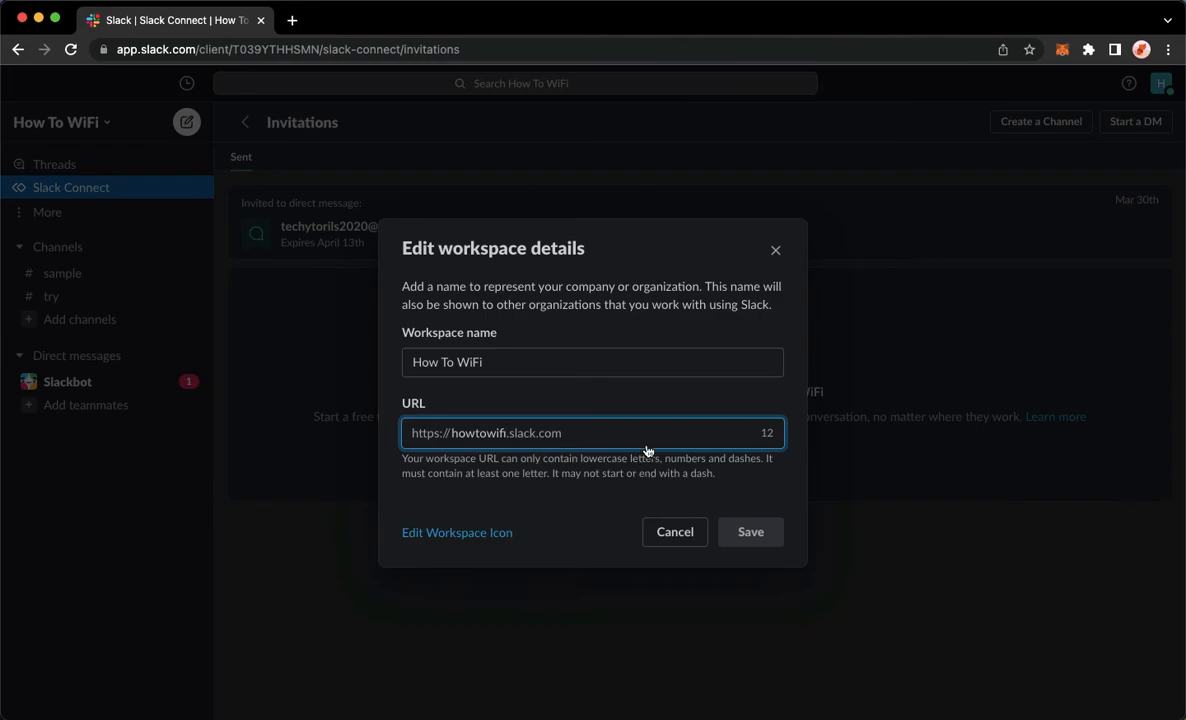